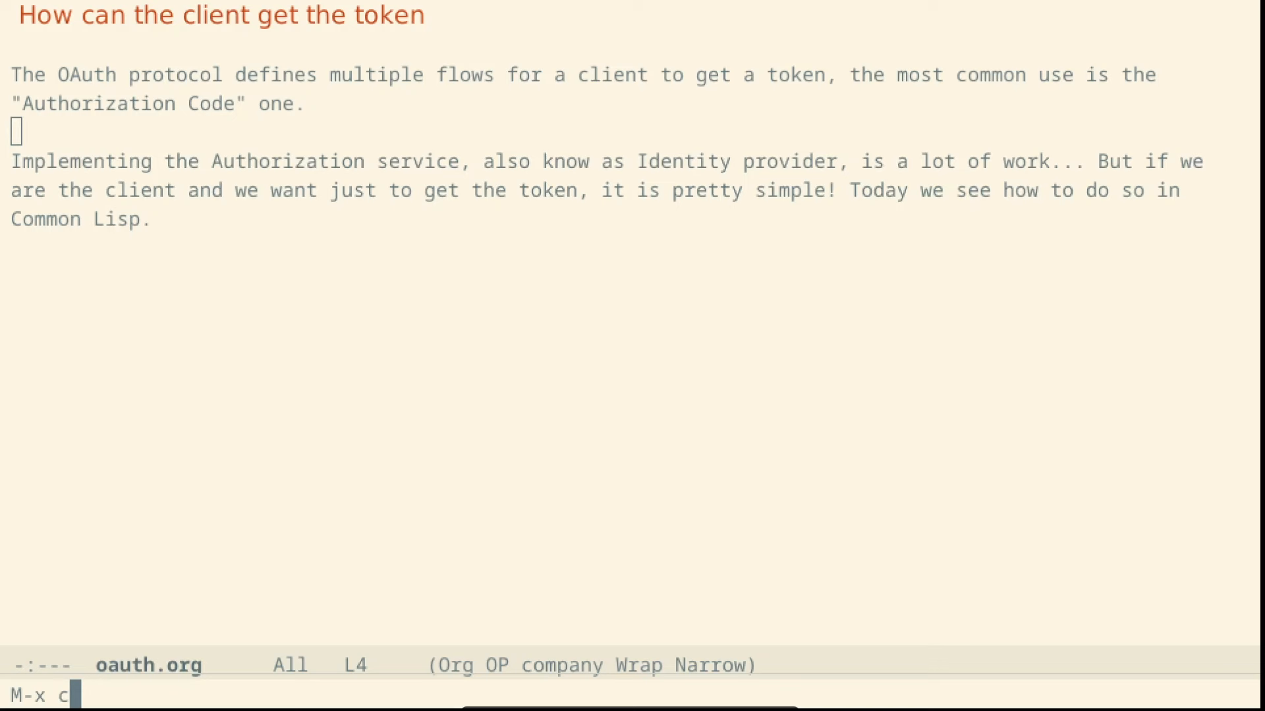
# Step: Set the working directory with M-x cd, then start a SLY Lisp REPL
pyautogui.write('d')
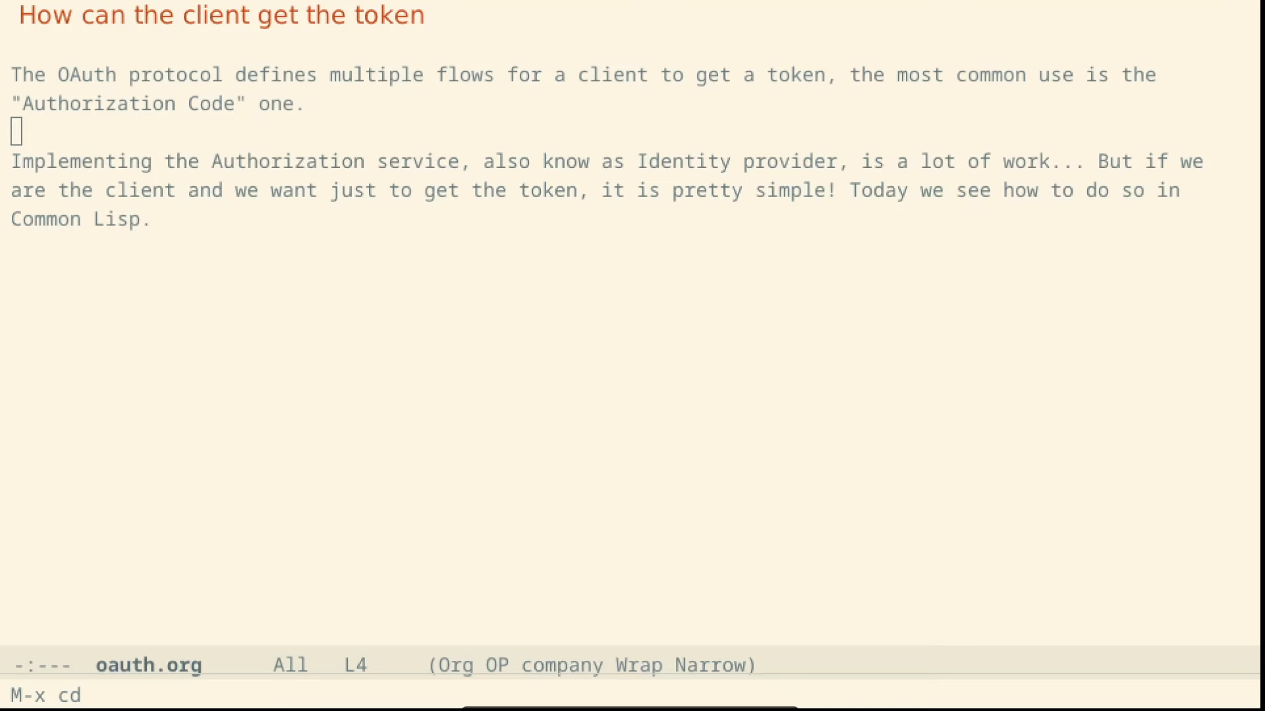
pyautogui.write('sly')
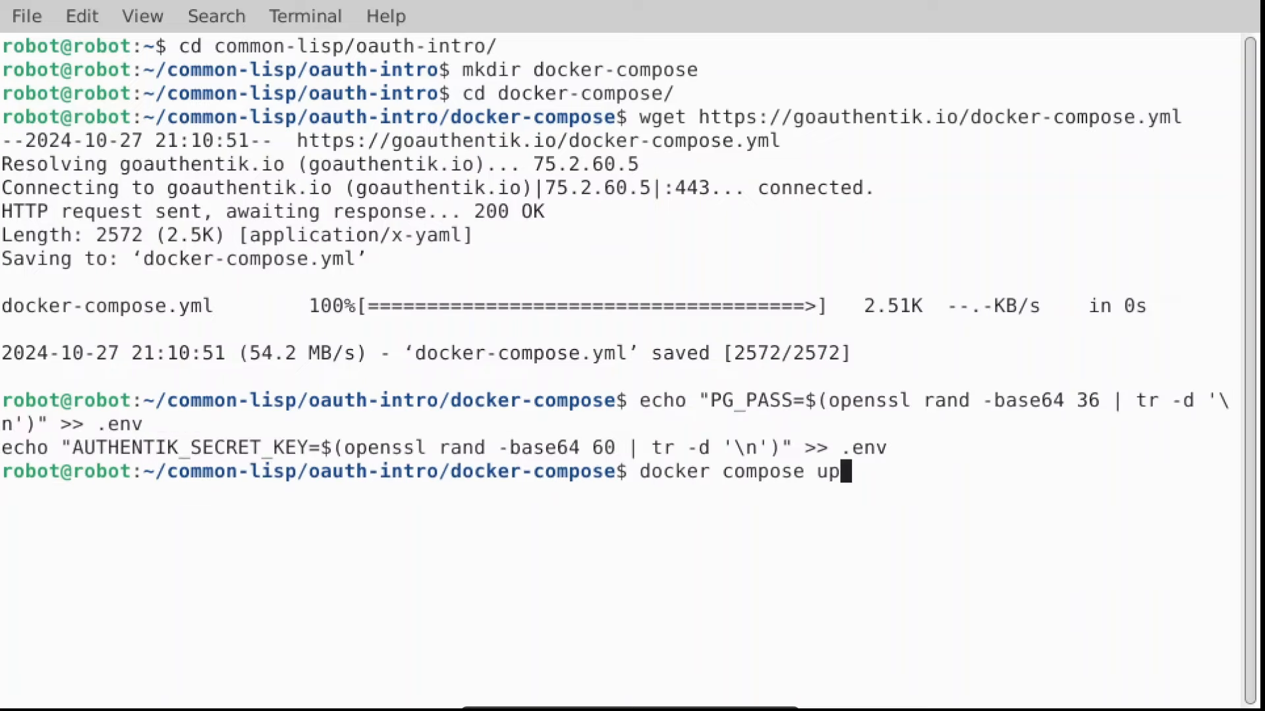
# Step: Launch the authentik containers with docker compose up
pyautogui.press('Return')
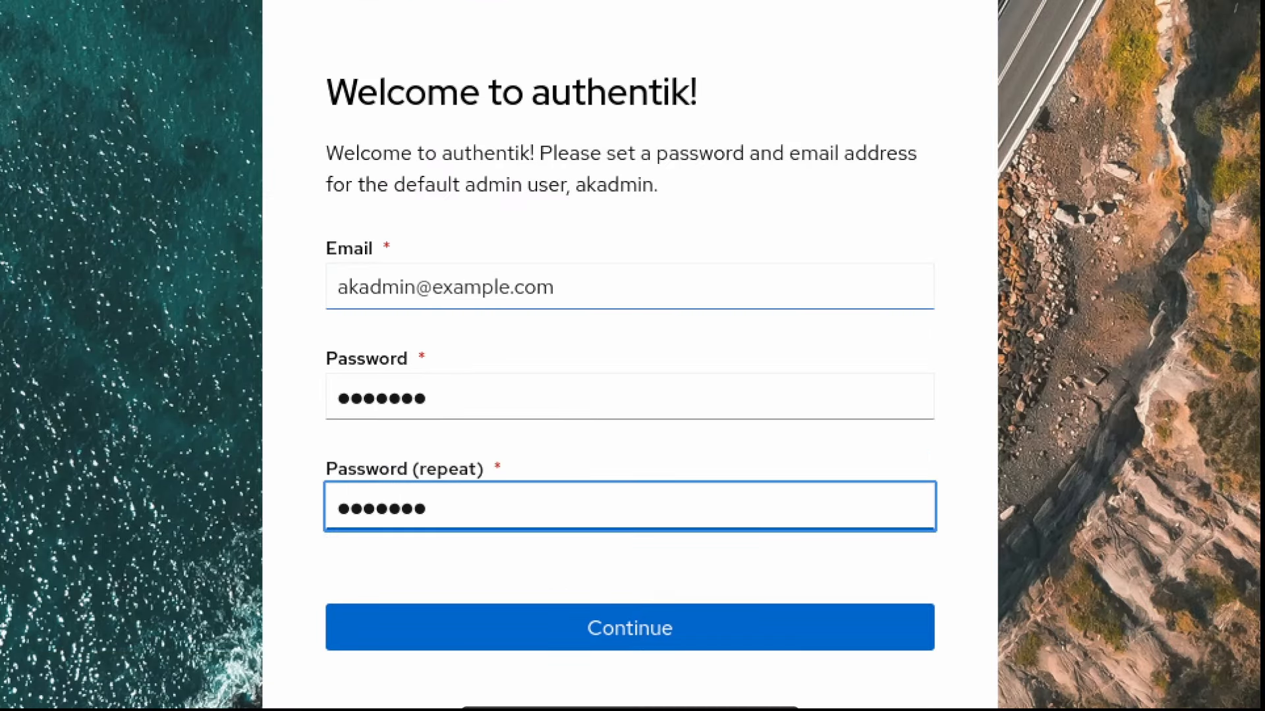
# Step: Submit the admin email and password, then go to Admin interface > Applications
pyautogui.click(662, 629)
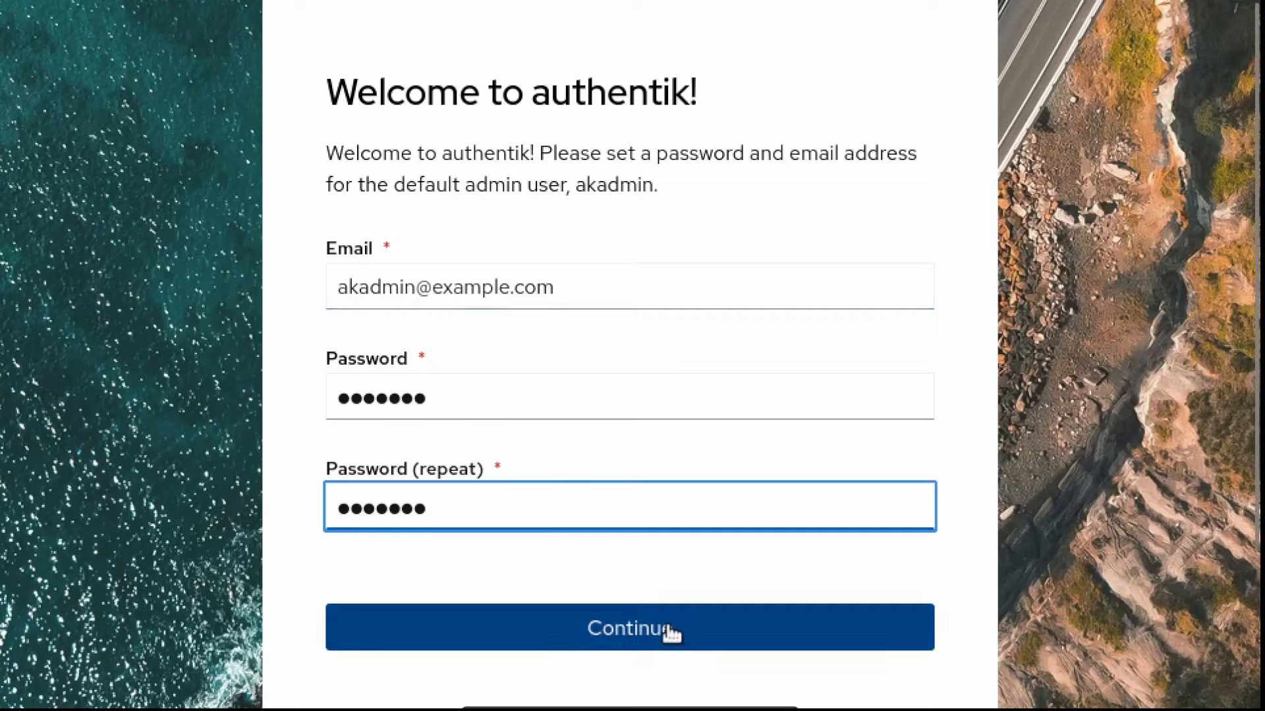
pyautogui.click(629, 629)
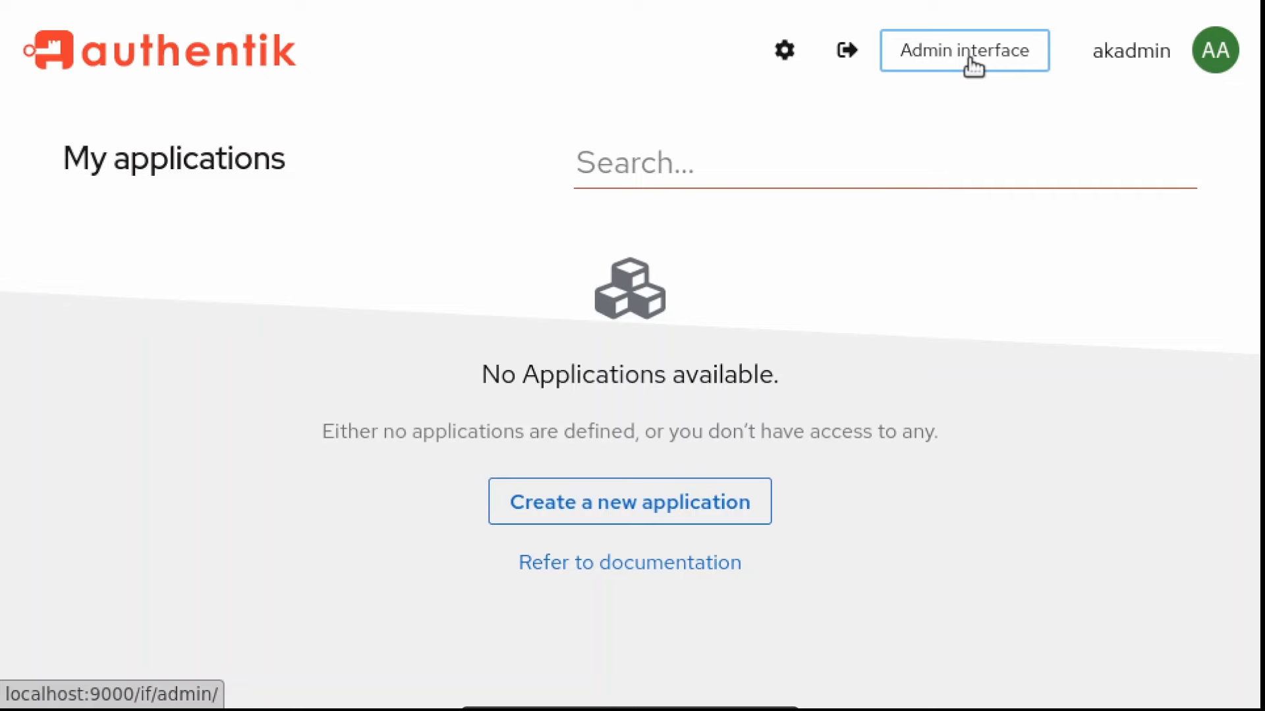
pyautogui.click(964, 50)
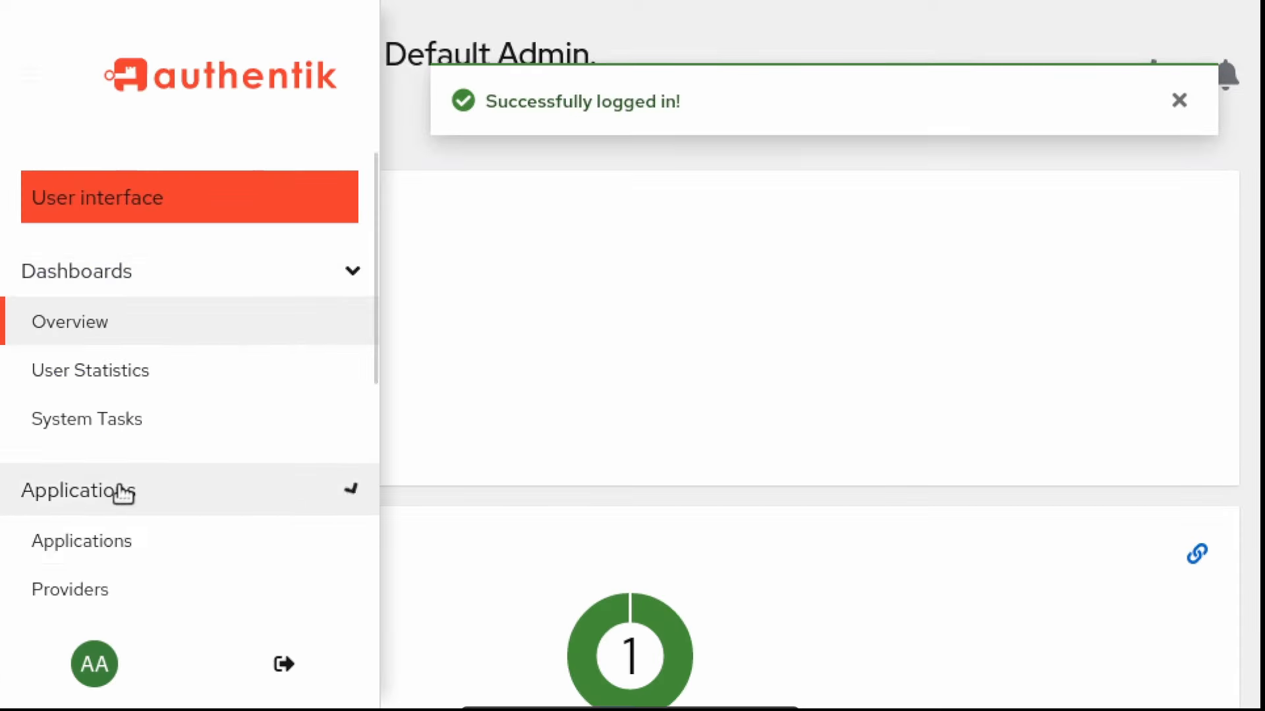
pyautogui.click(81, 541)
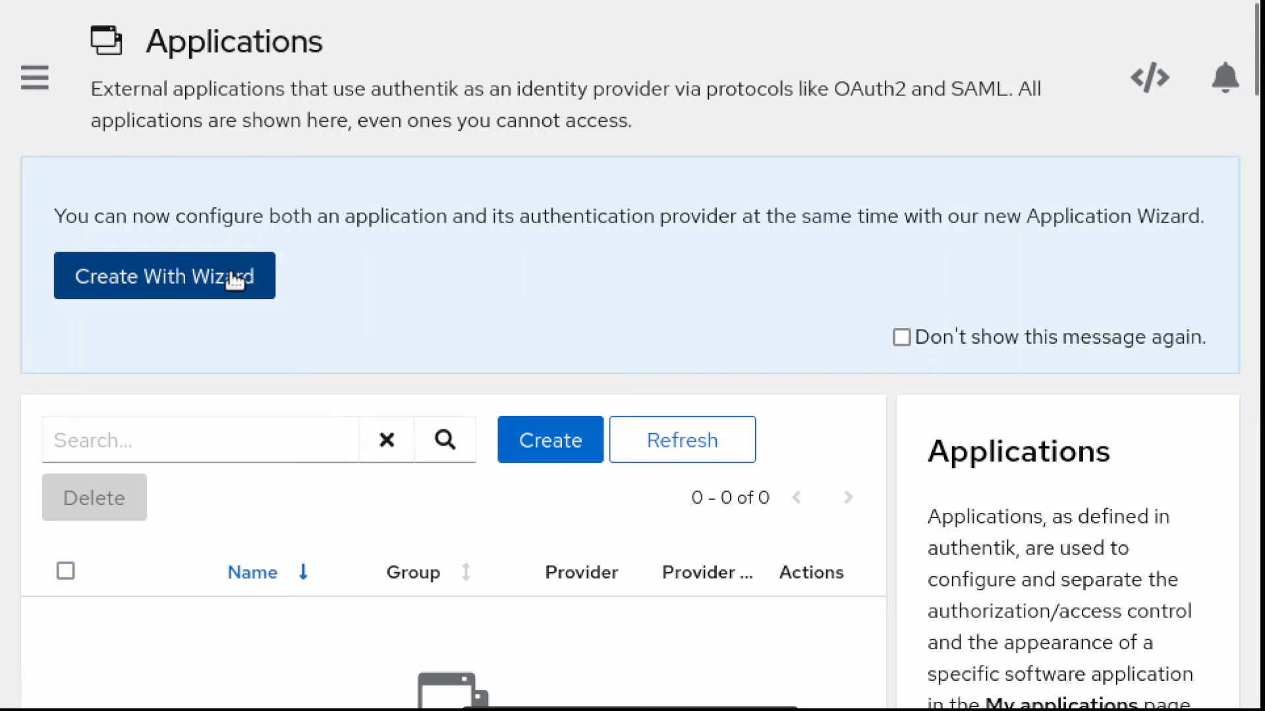
# Step: Start the wizard for cl-oauth with an OAuth2/OIDC provider using default-authentication-flow
pyautogui.click(164, 276)
pyautogui.write('cl-oauth')
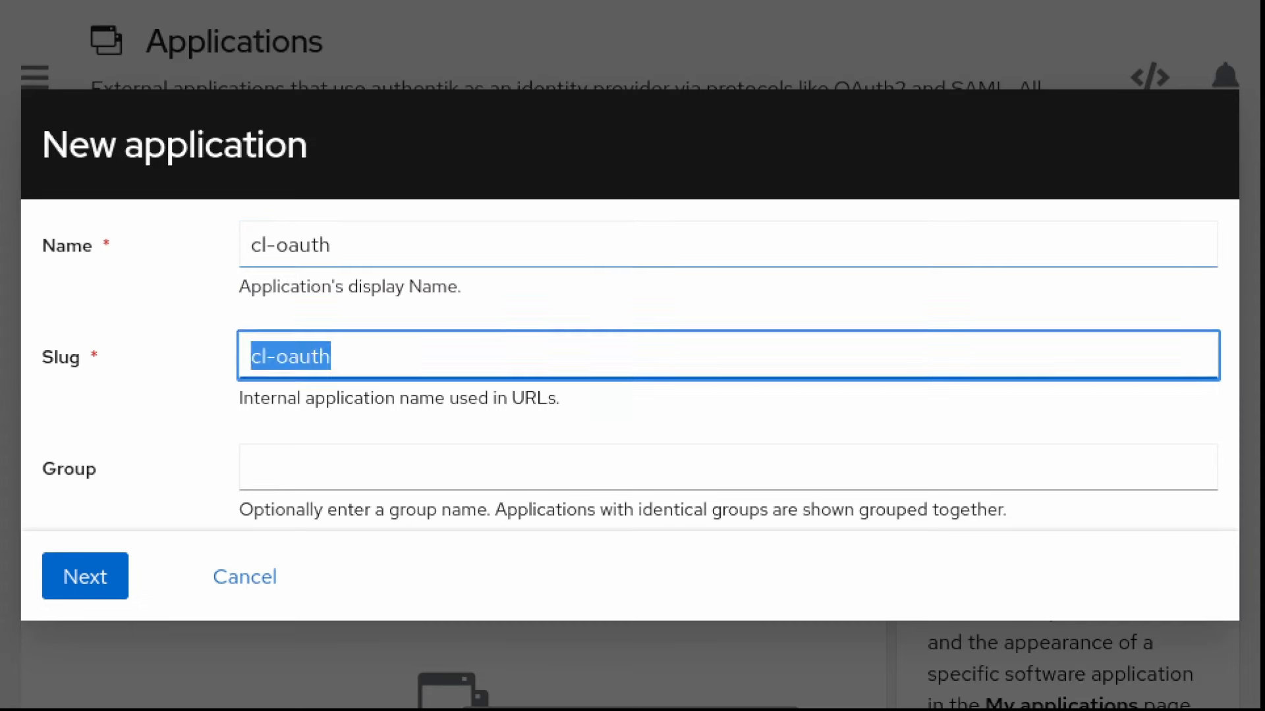
pyautogui.scroll(-3)
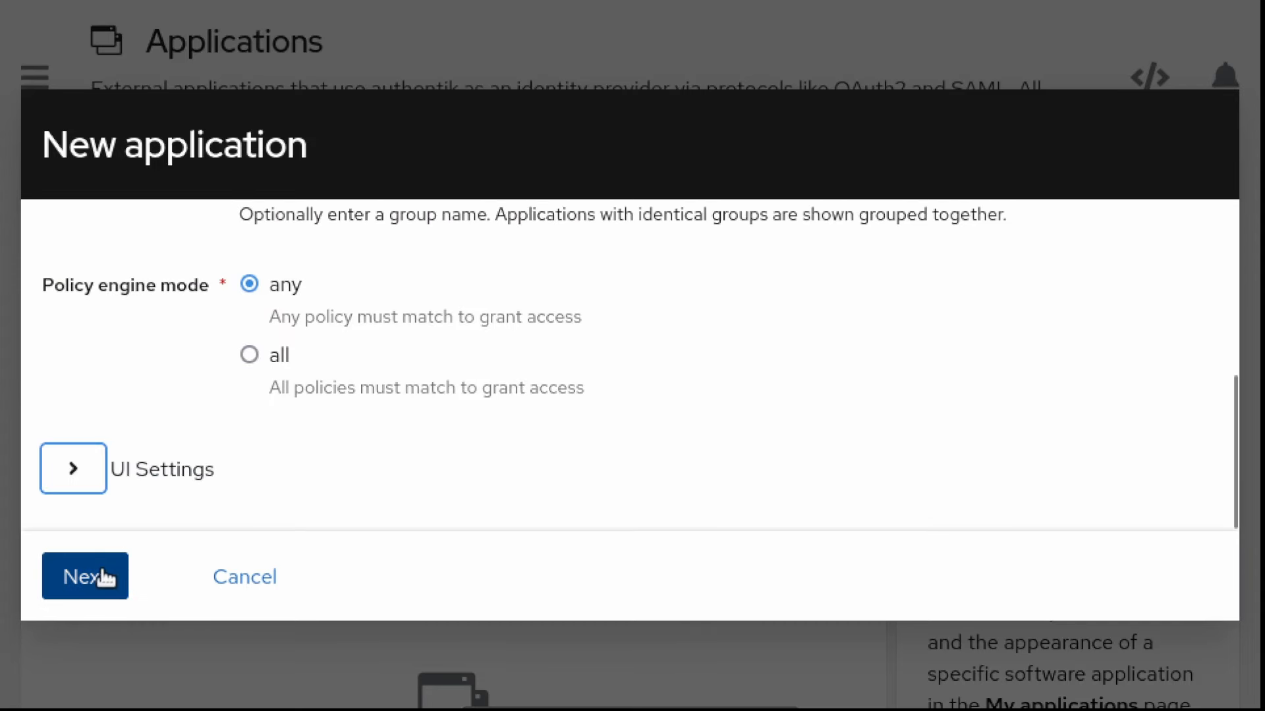
pyautogui.click(84, 576)
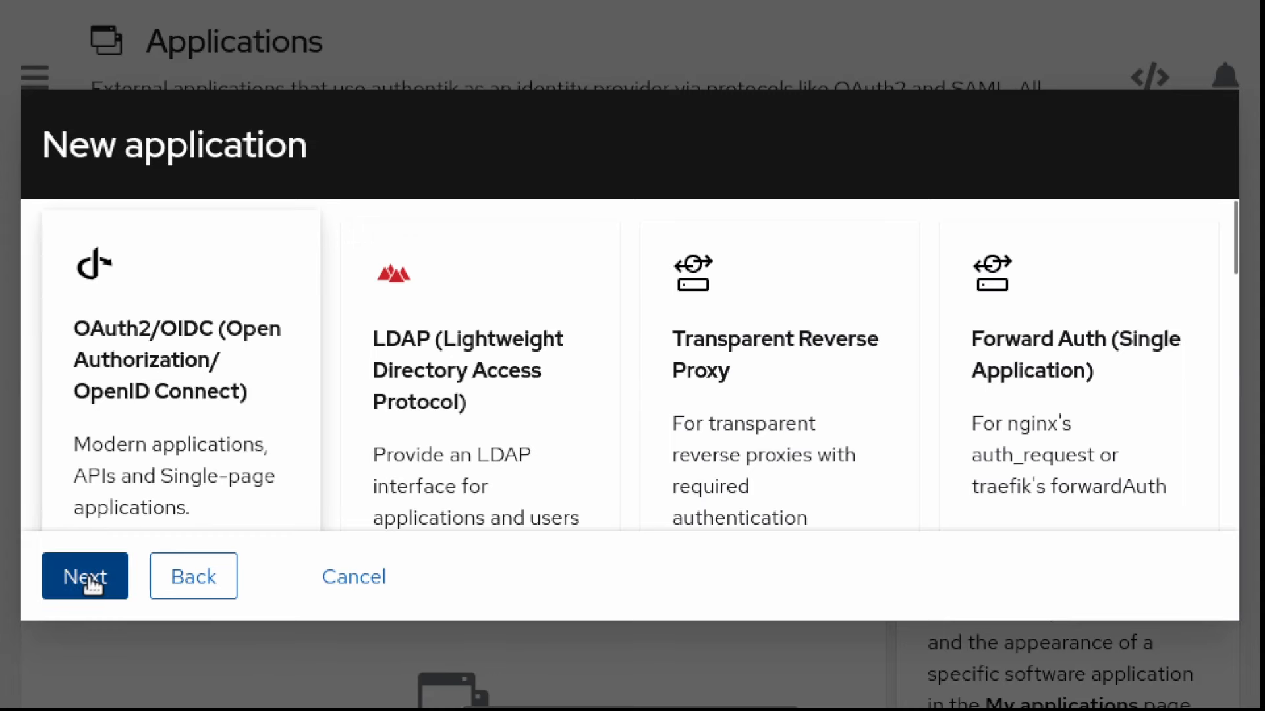
pyautogui.click(84, 576)
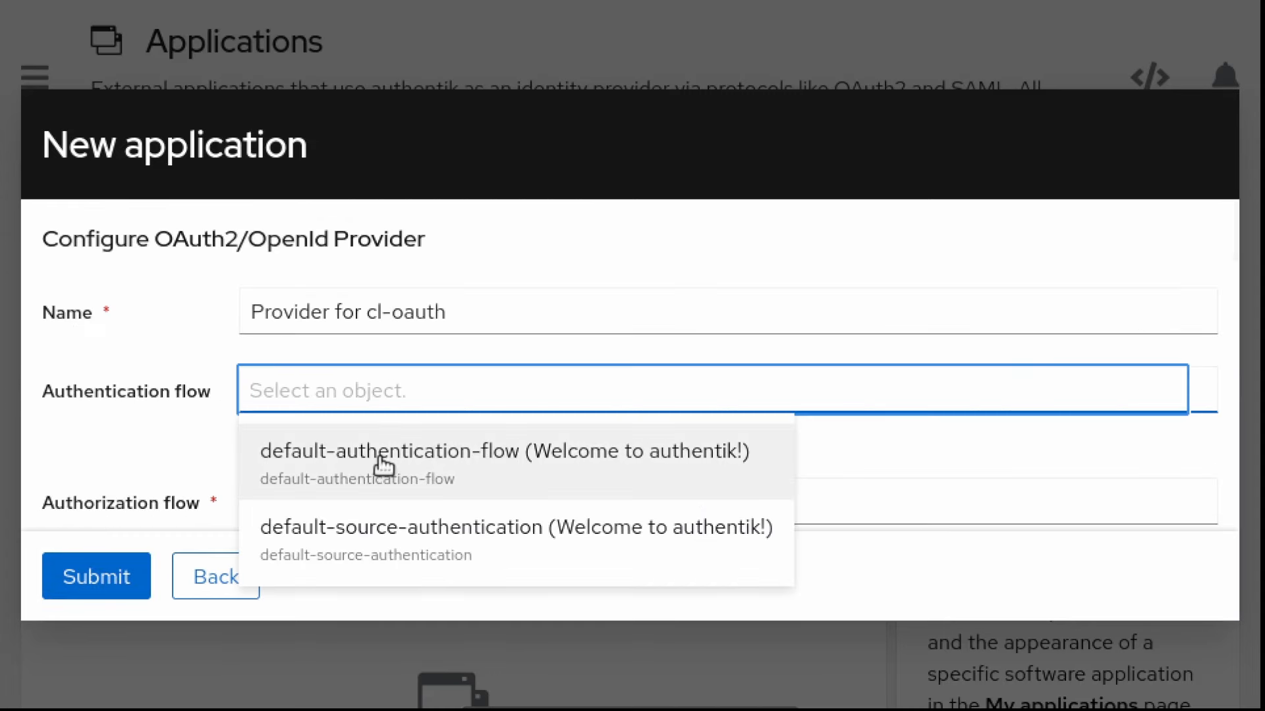
pyautogui.click(382, 457)
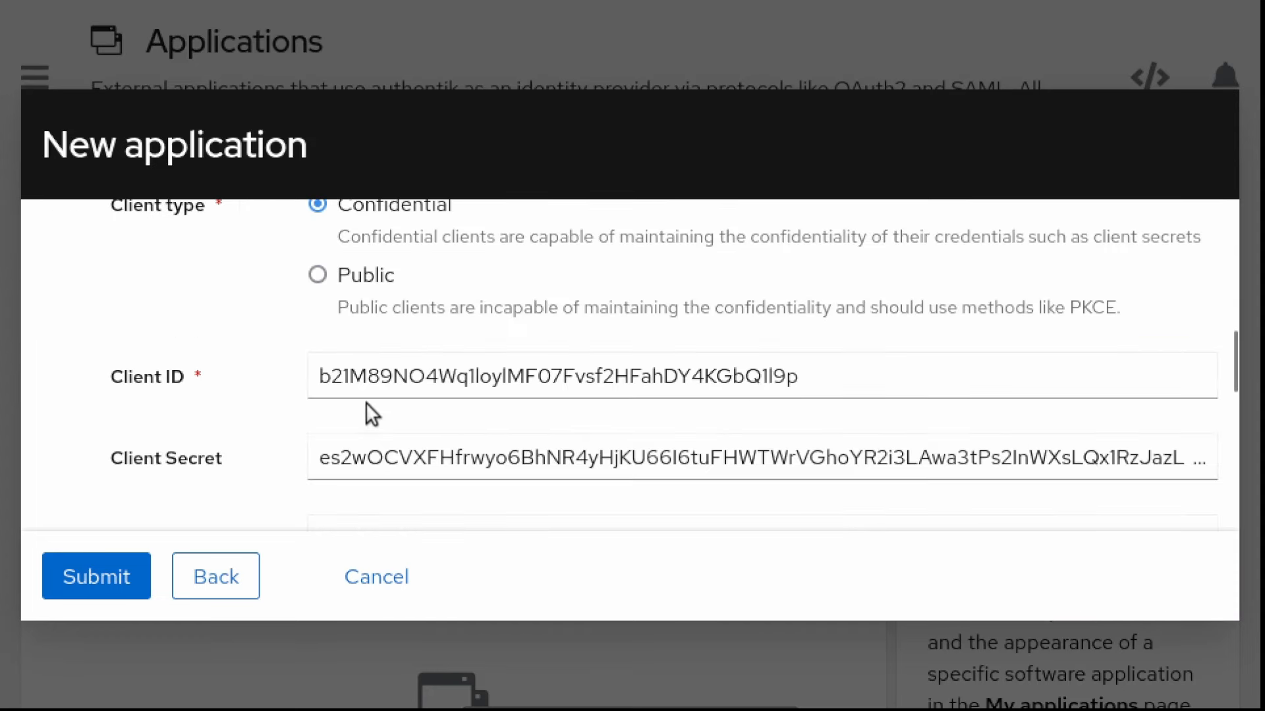
pyautogui.scroll(-3)
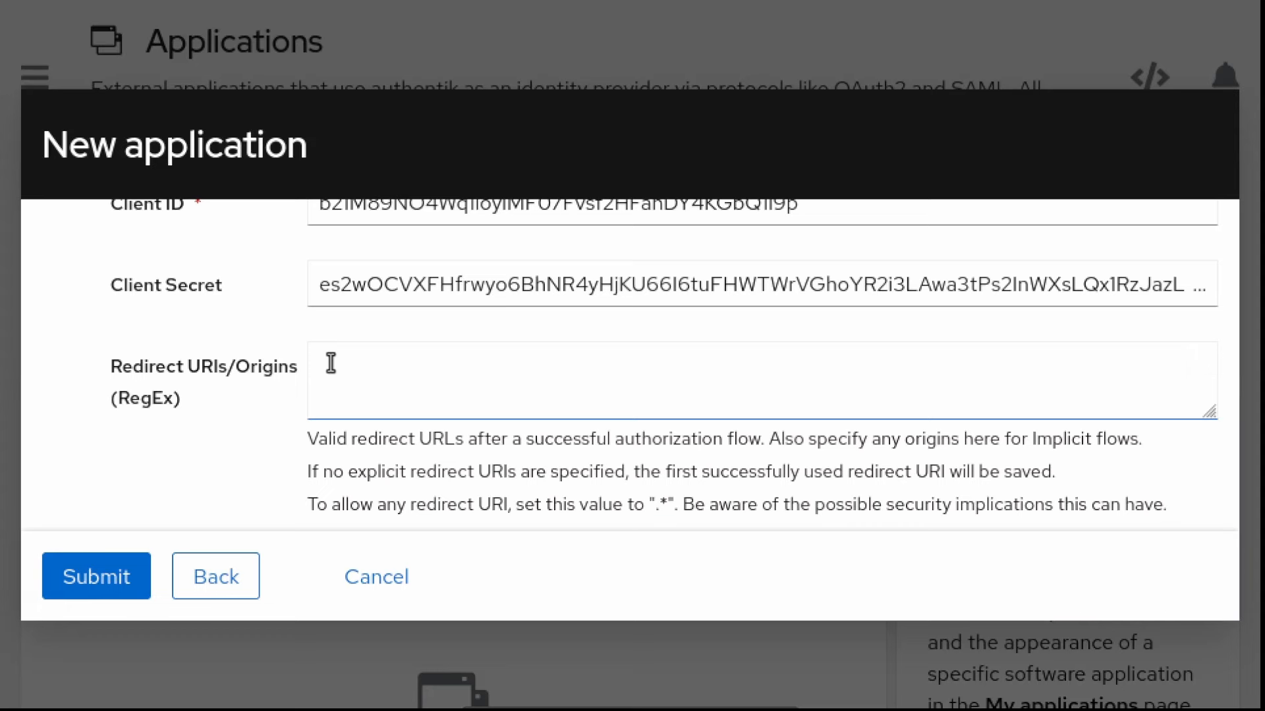
pyautogui.write('http://localhost:5000/oauth-callback')
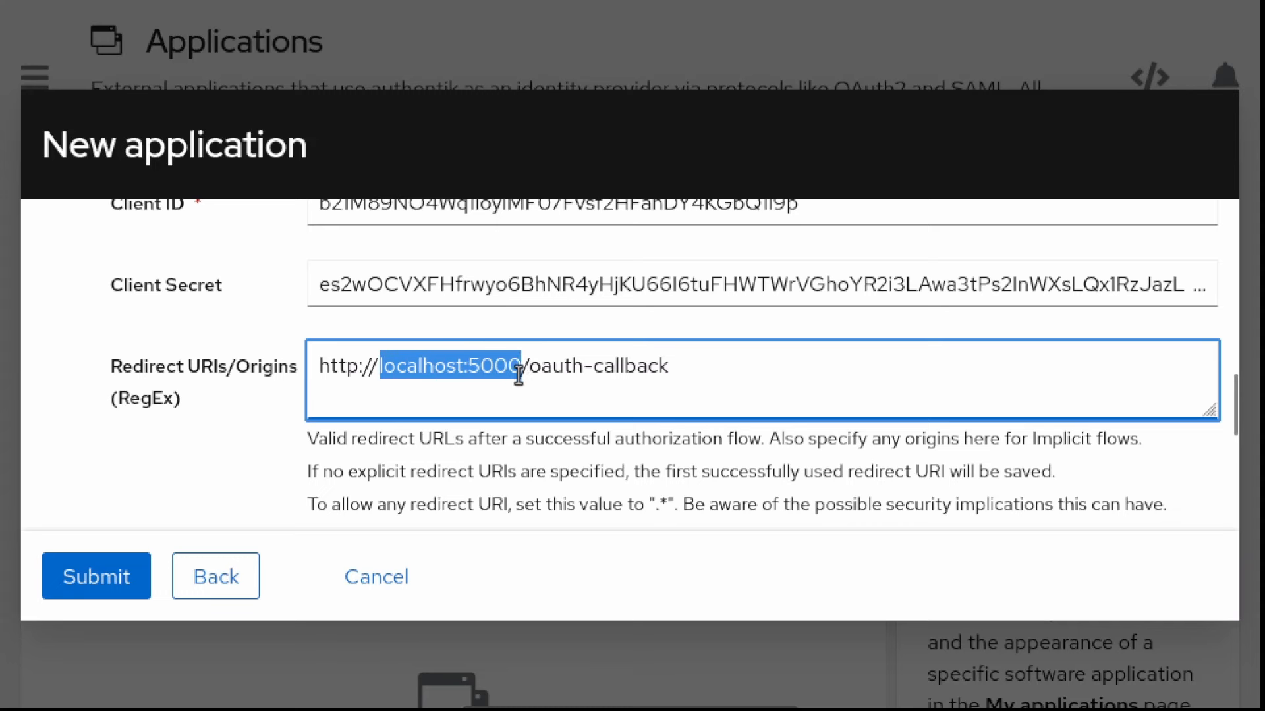
pyautogui.doubleClick(600, 366)
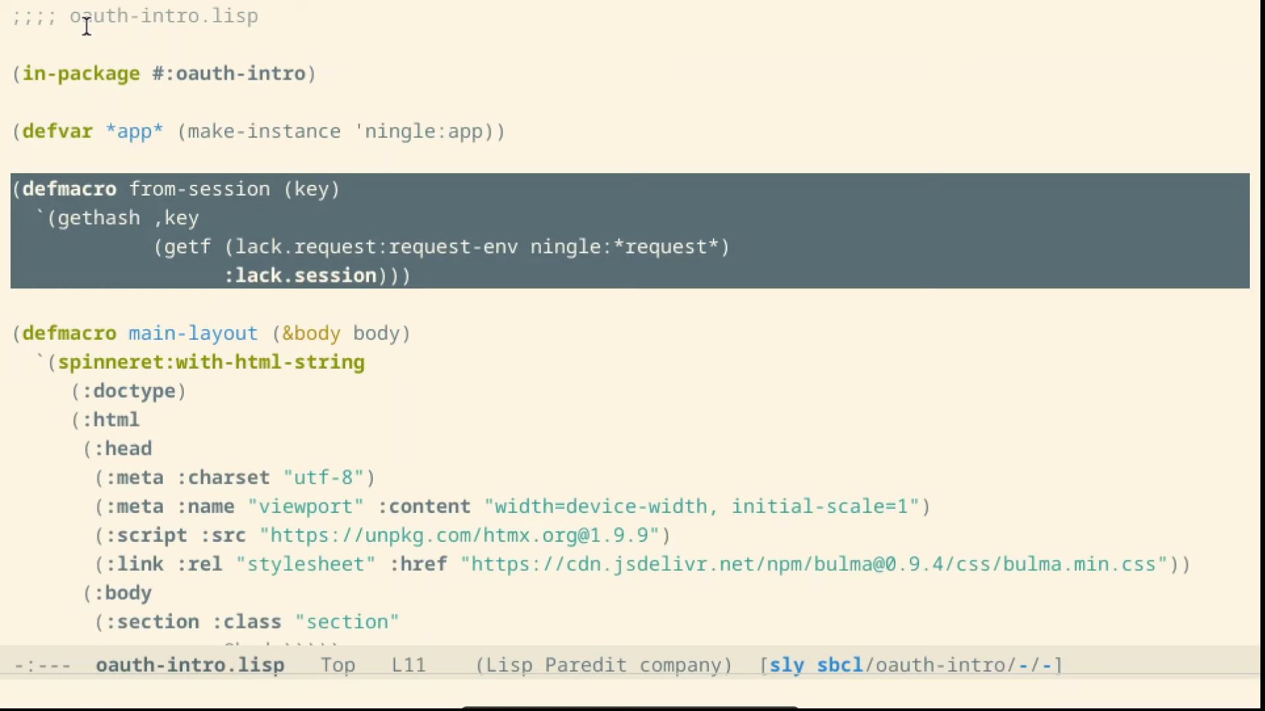
# Step: Replace the root route's ciao mondo div with a "Login" link to localhost:5000/login
pyautogui.scroll(-3)
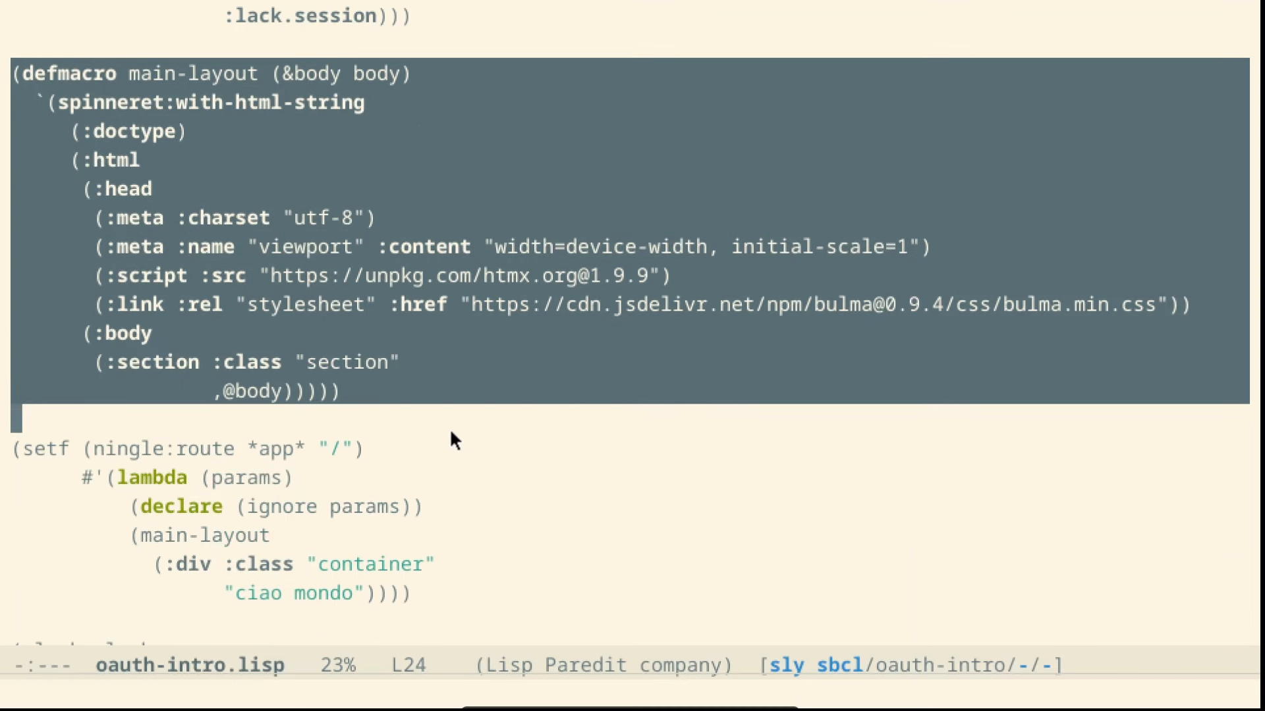
pyautogui.scroll(-3)
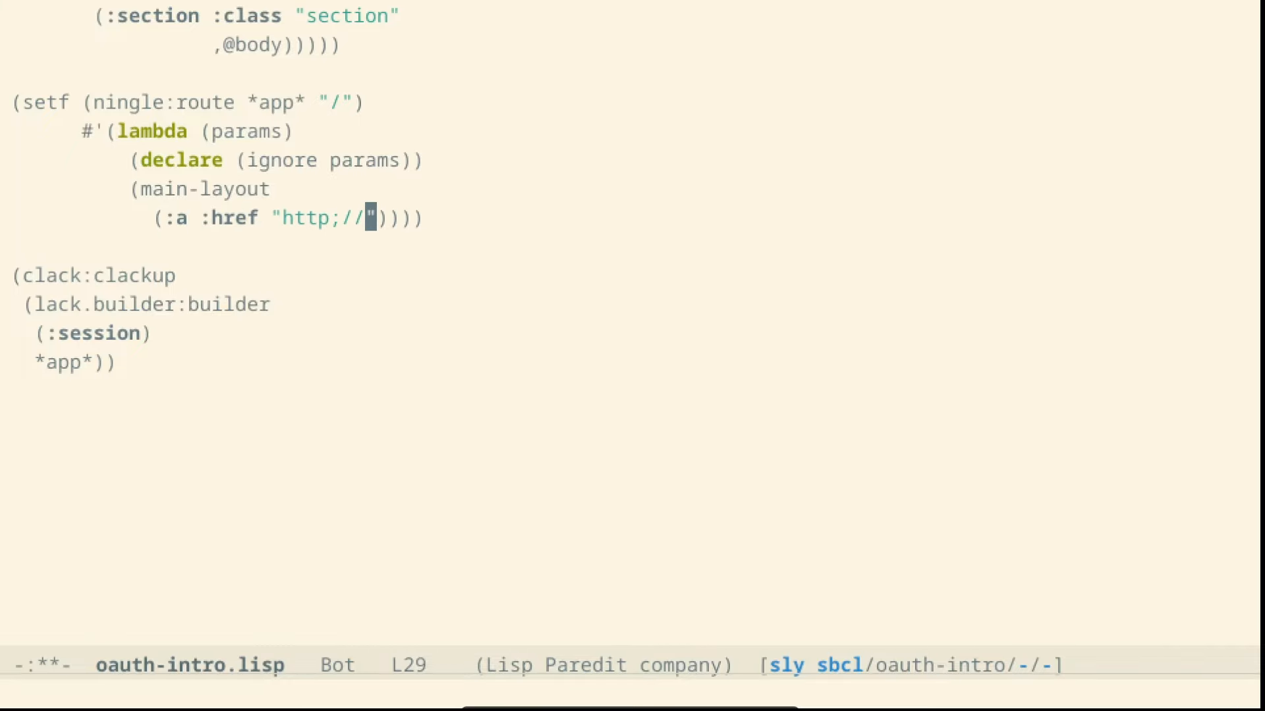
pyautogui.write('localhost:5000/login" "Login')
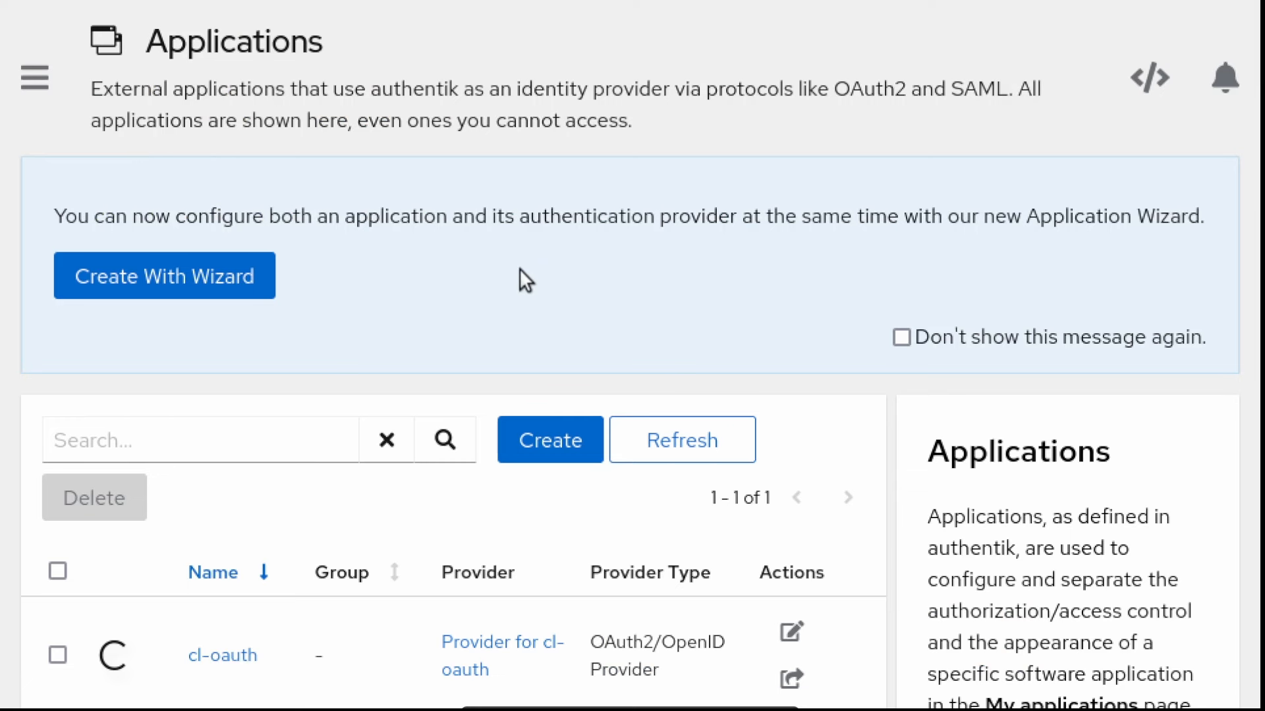
pyautogui.moveTo(471, 609)
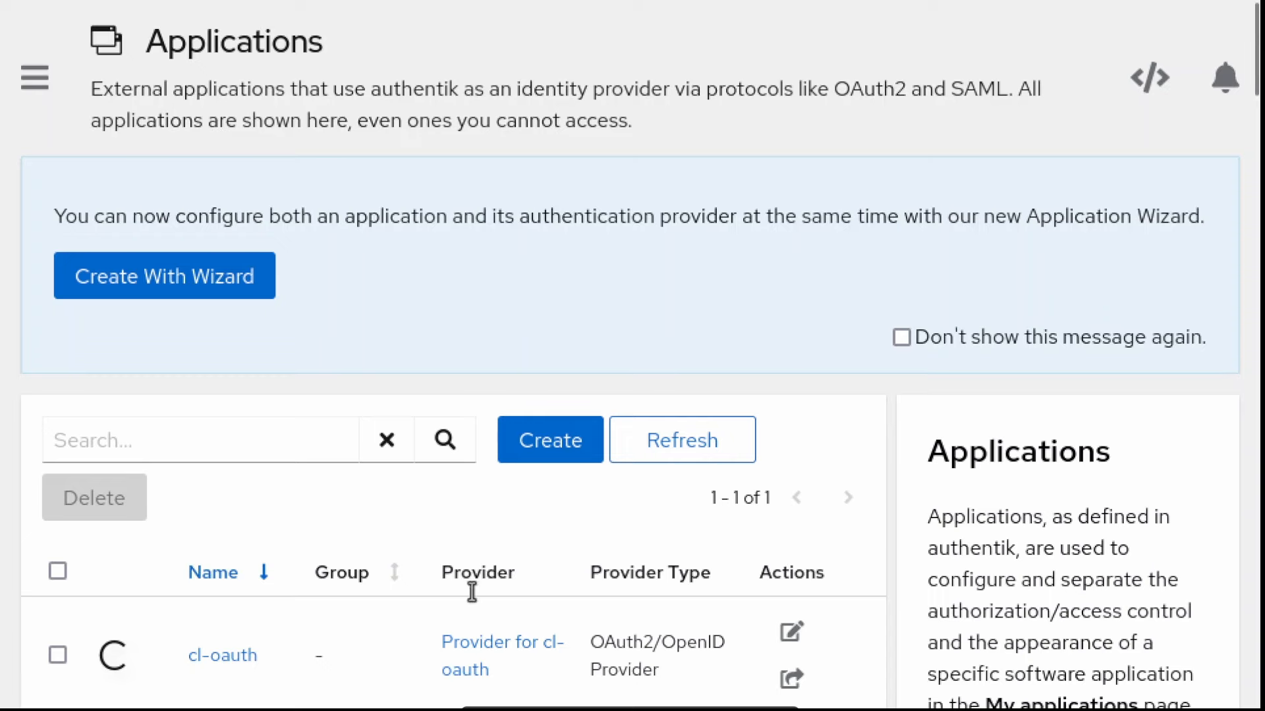
# Step: Open 'Provider for cl-oauth' and scroll to its OpenID Configuration URLs
pyautogui.click(502, 643)
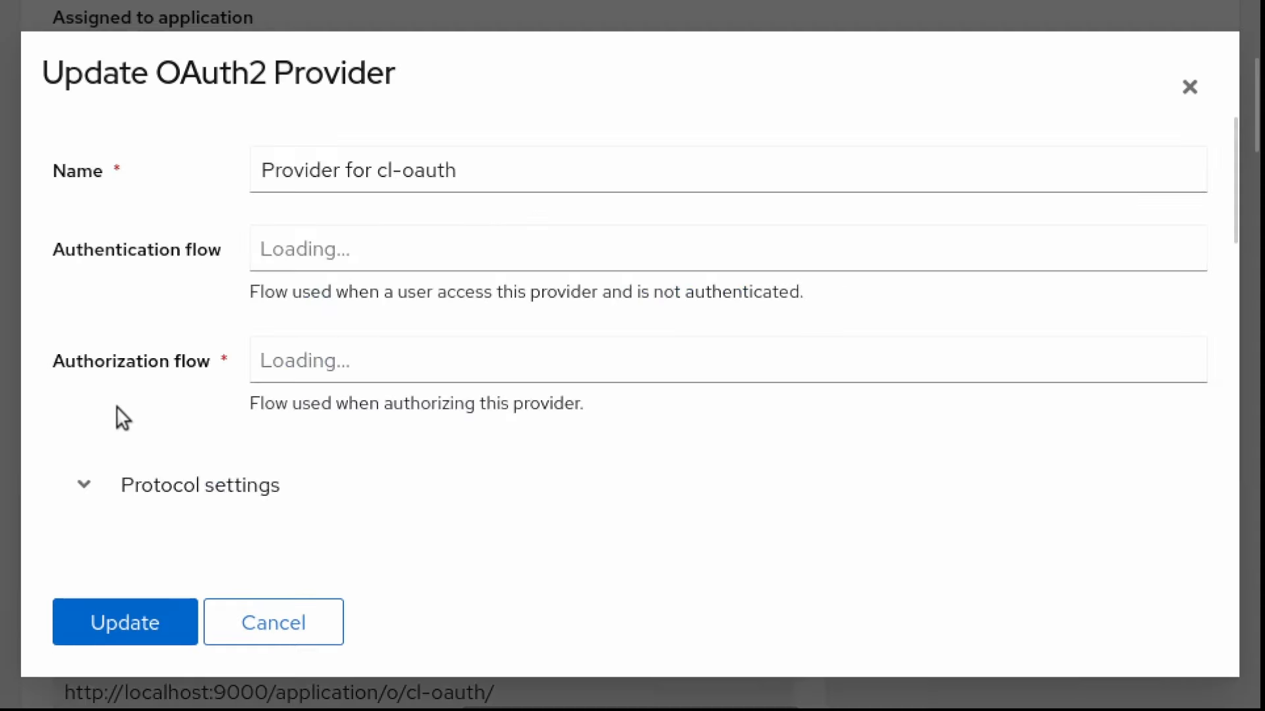
pyautogui.scroll(-3)
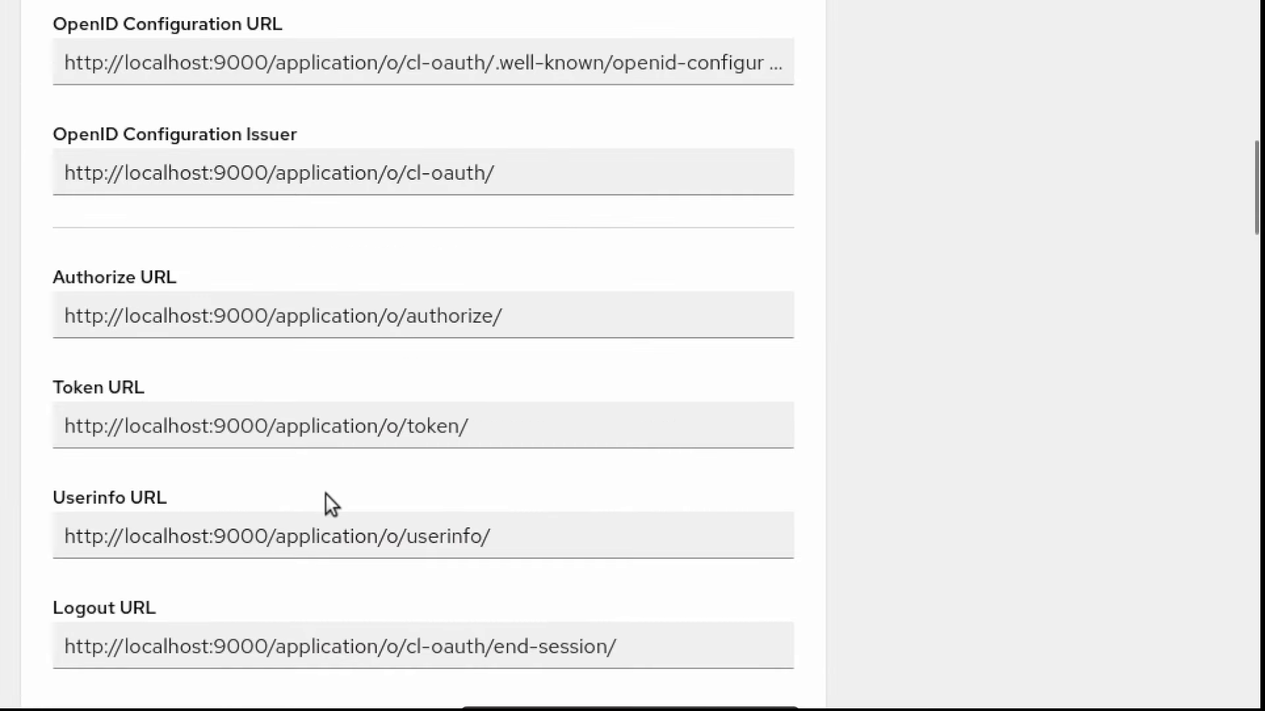
pyautogui.scroll(-3)
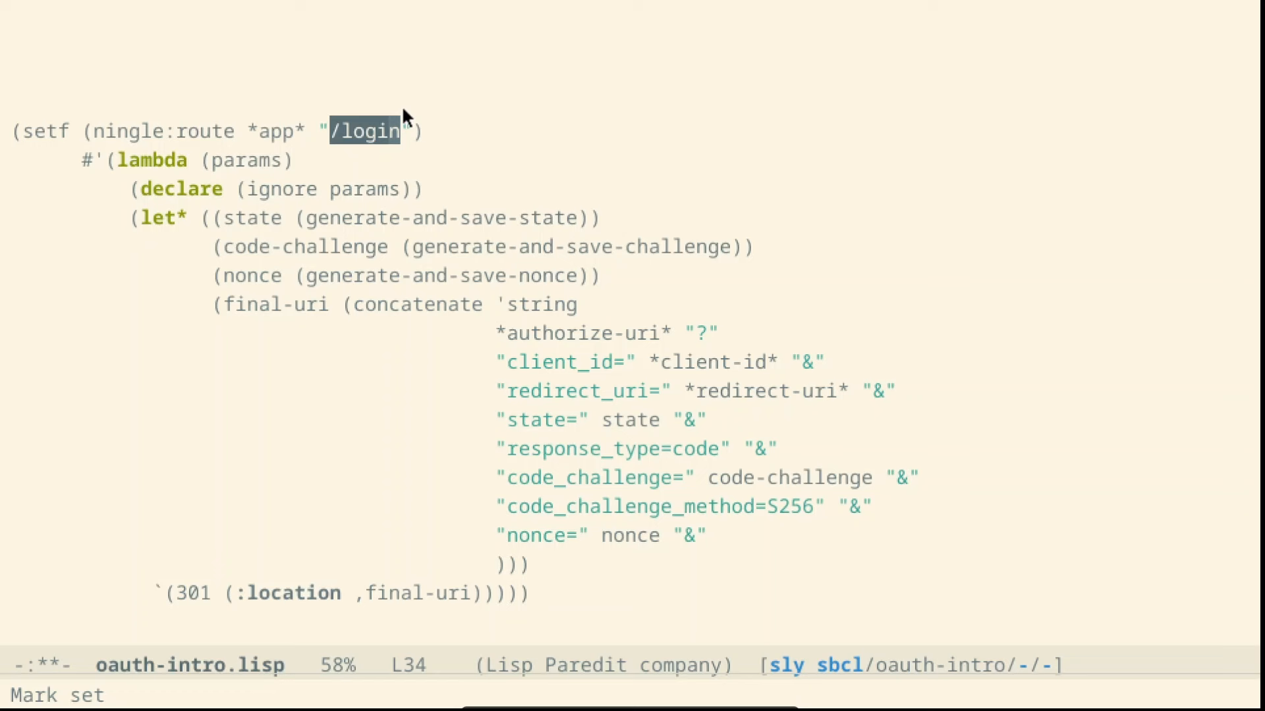
pyautogui.moveTo(528, 262)
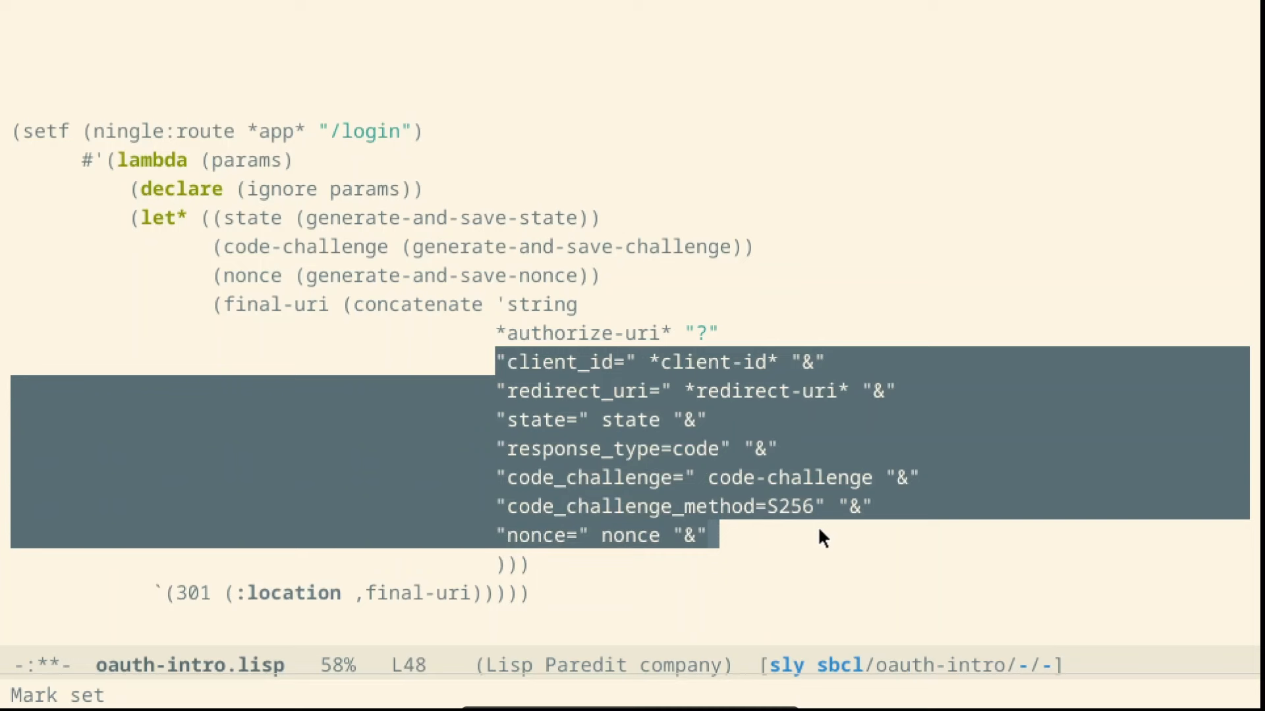
pyautogui.moveTo(395, 595)
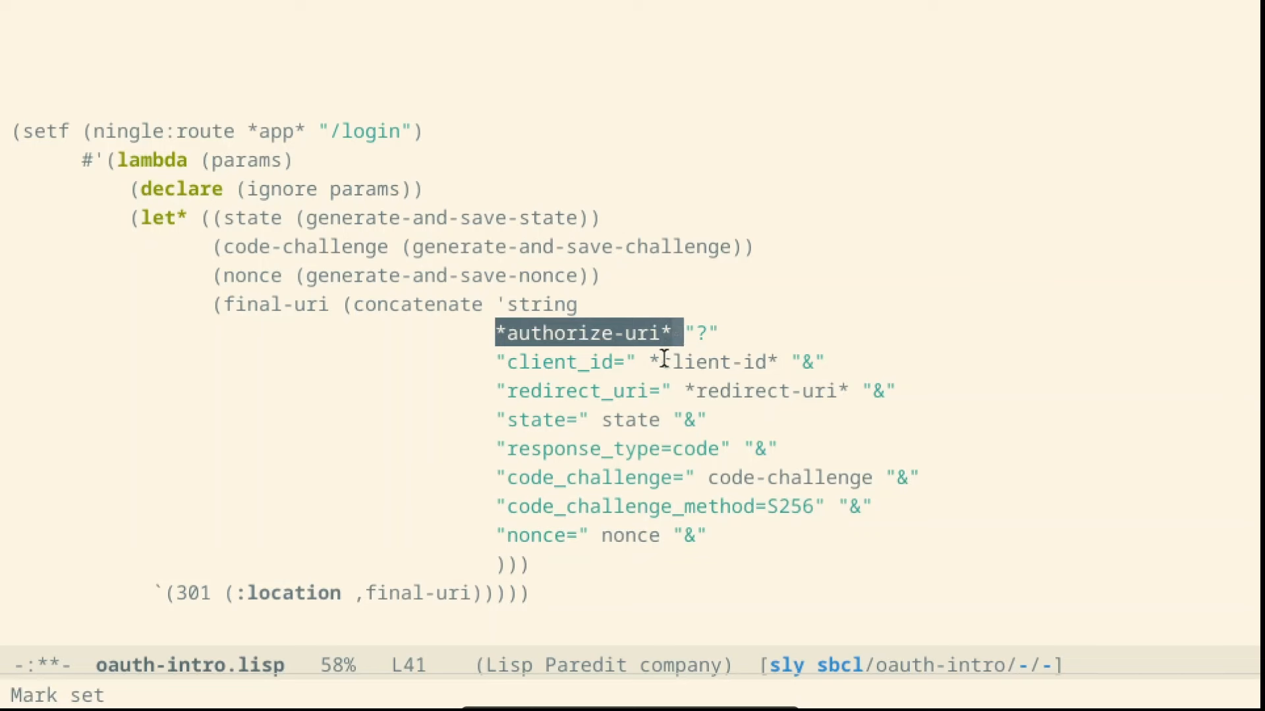
pyautogui.moveTo(642, 355)
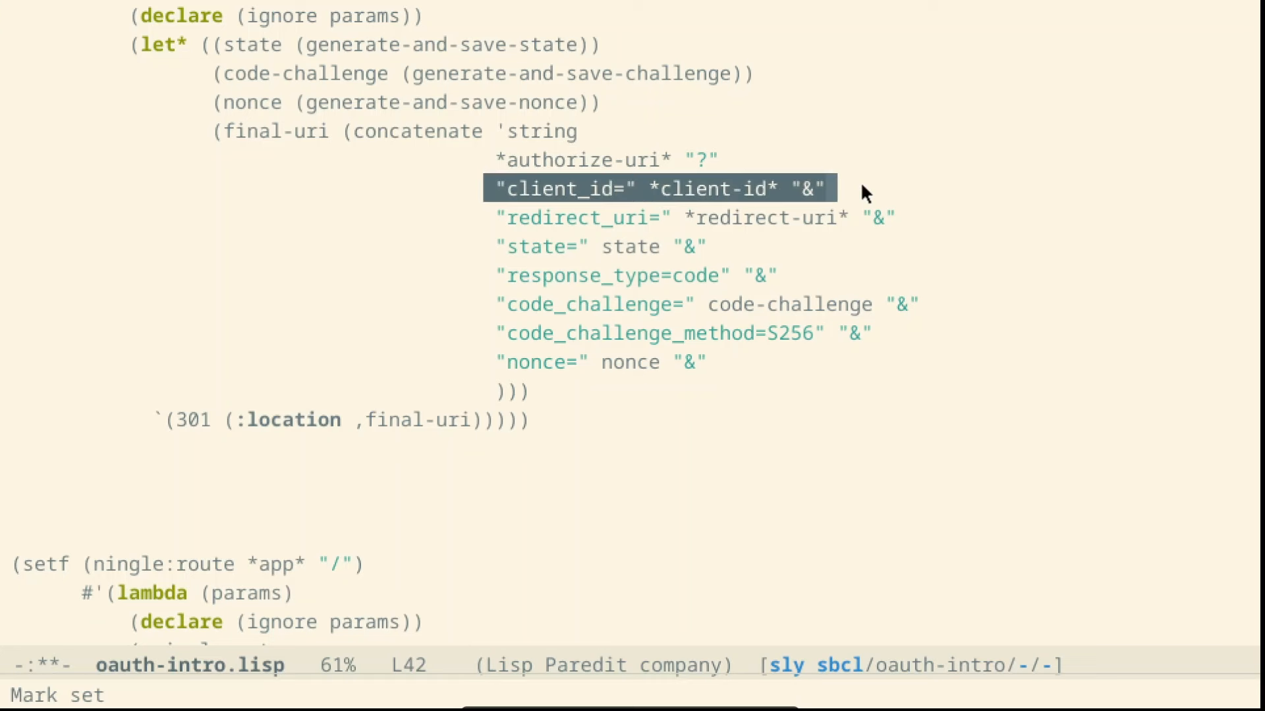
# Step: Jump to the defvars defining *client-id*, *redirect-uri* and the authorize and token URIs
pyautogui.press('down')
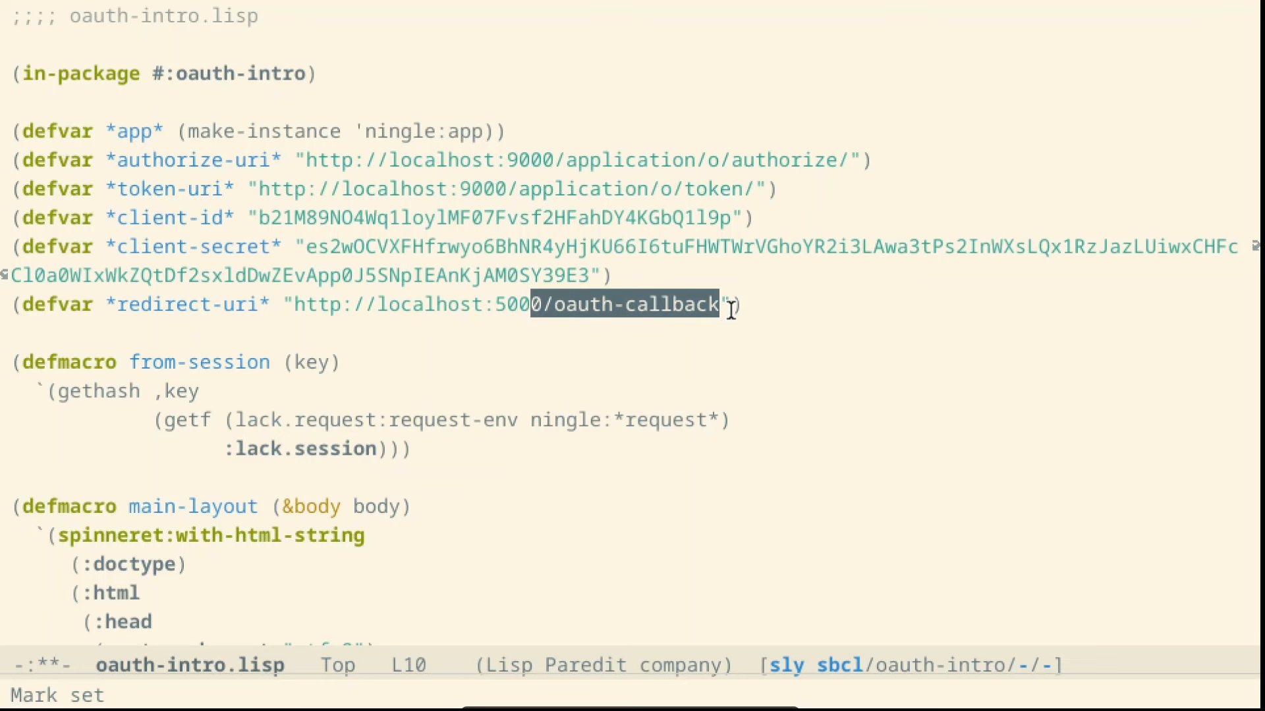
# Step: Scroll oauth-intro.lisp down to the base64-url-encode and generate-and-save-state defuns
pyautogui.scroll(-3)
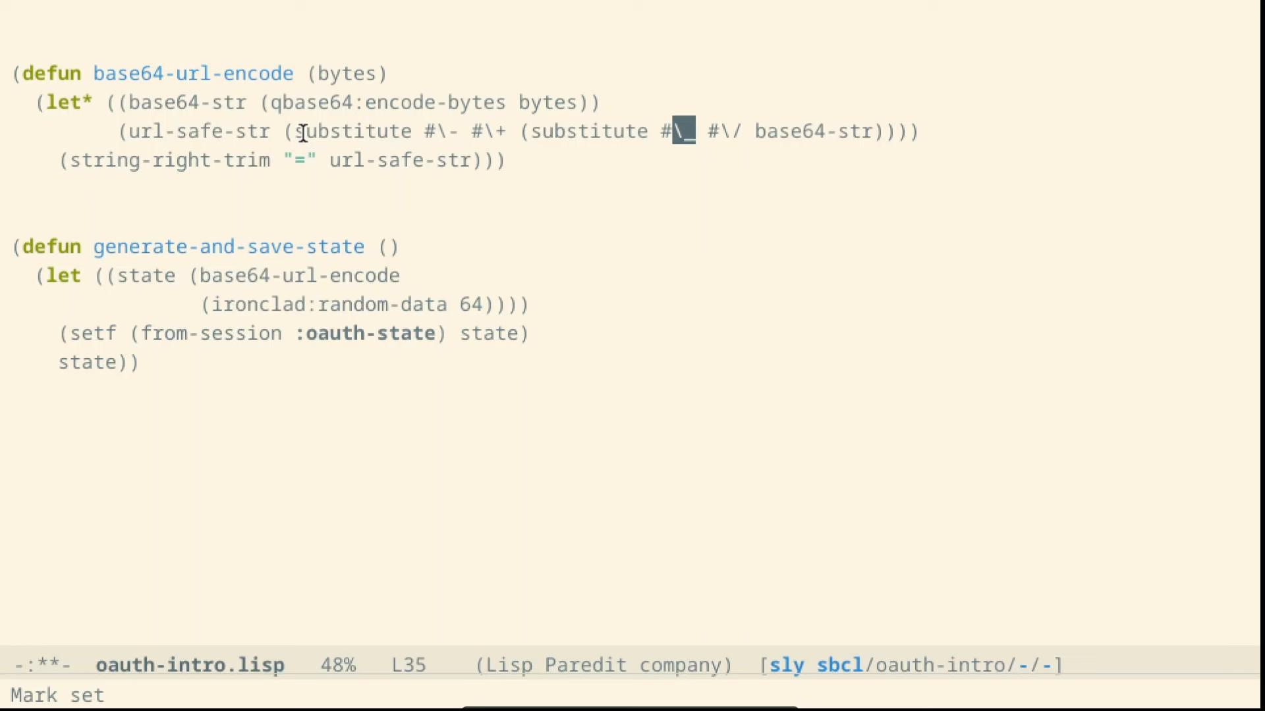
pyautogui.moveTo(487, 129)
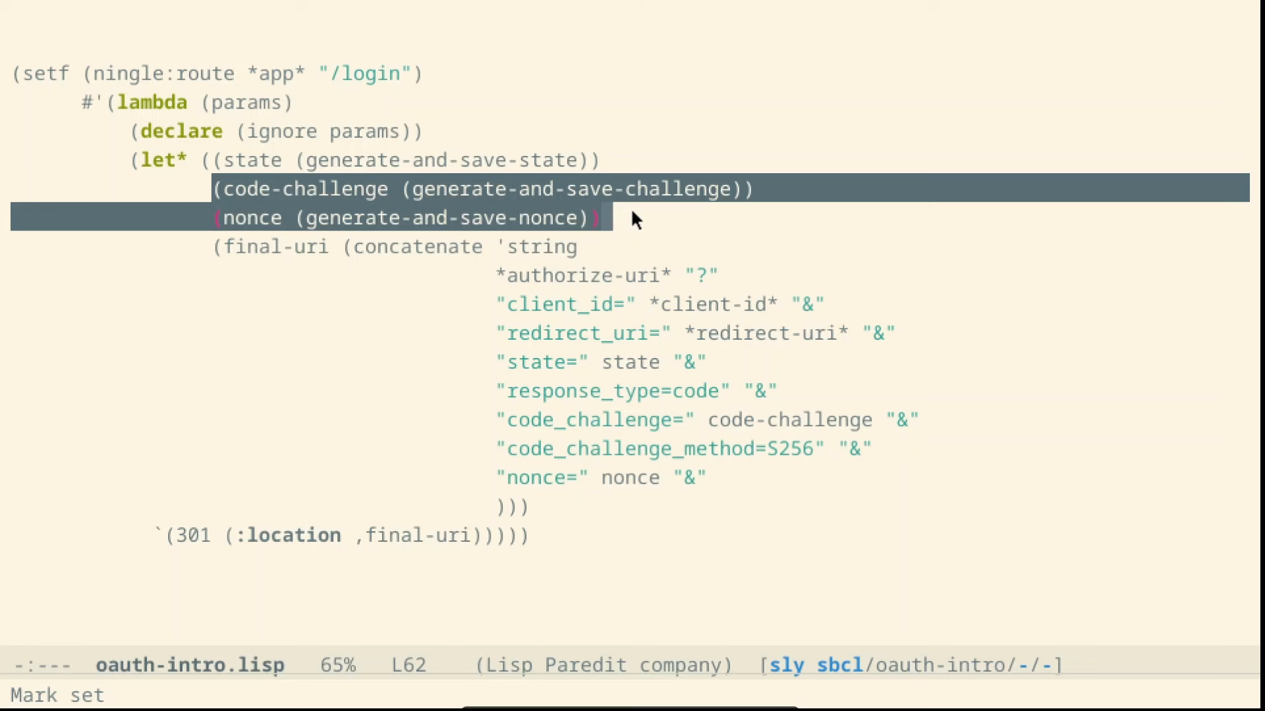
pyautogui.moveTo(686, 210)
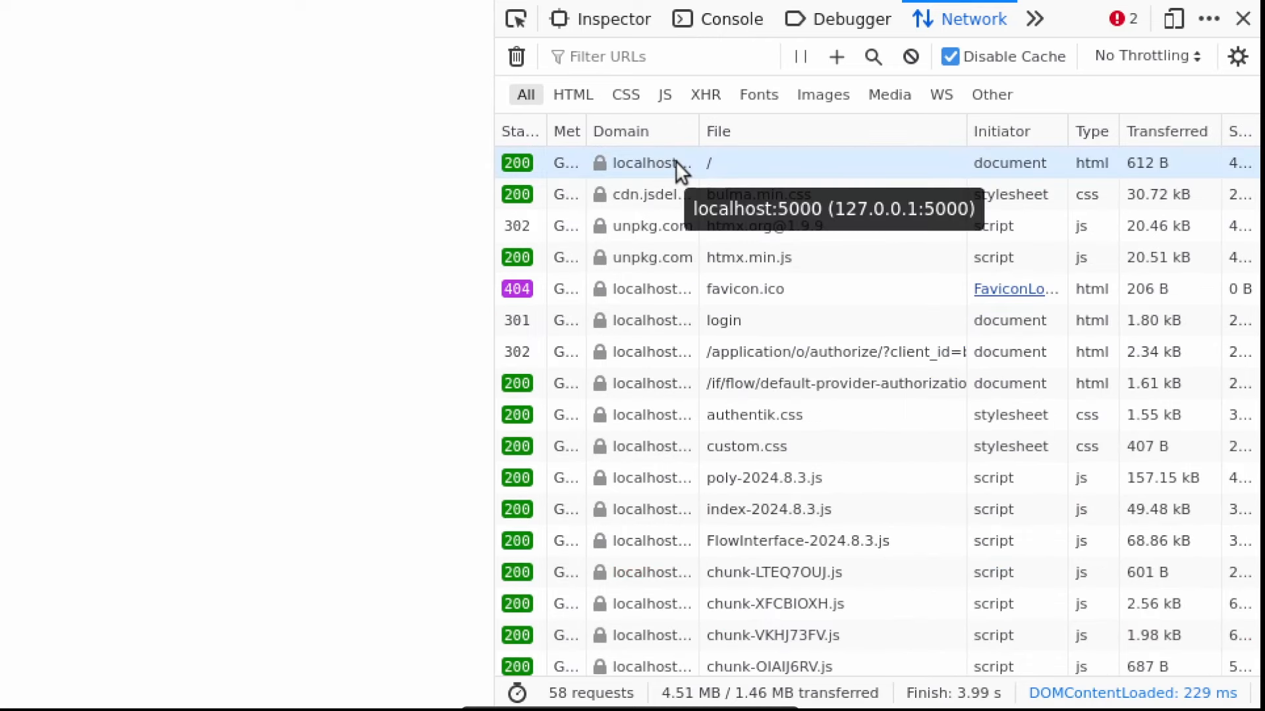
pyautogui.moveTo(675, 361)
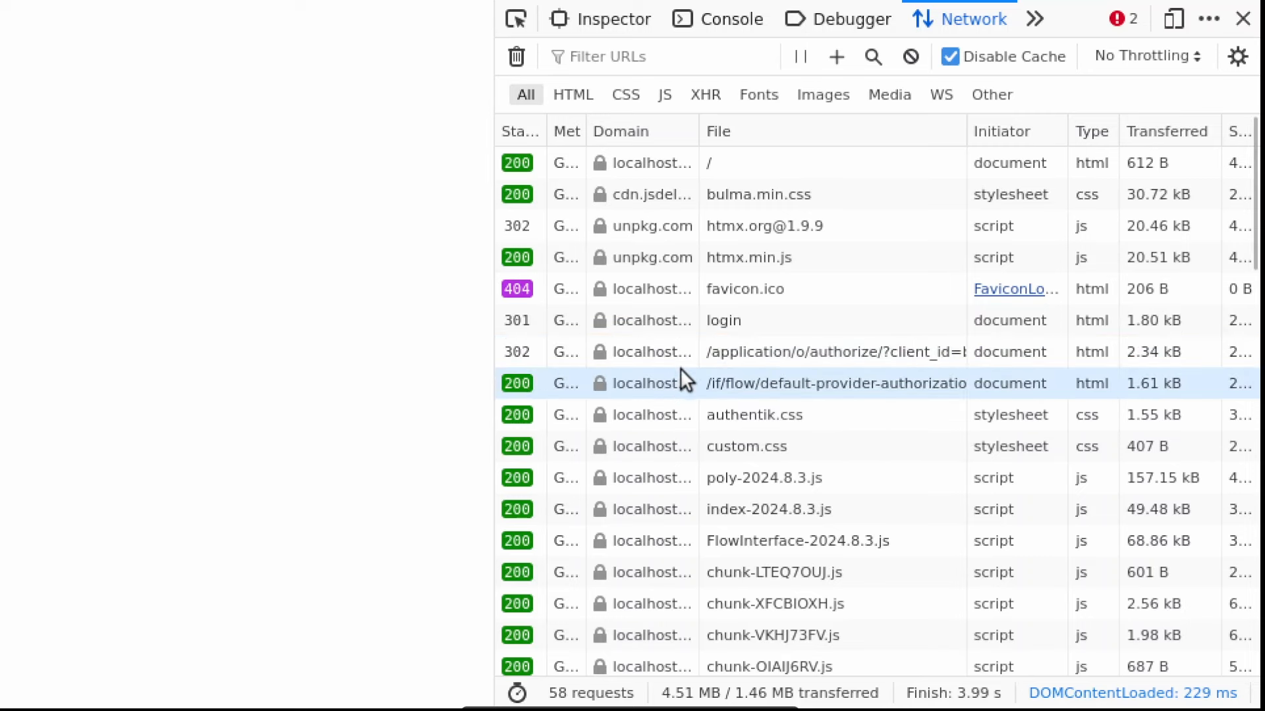
pyautogui.moveTo(677, 382)
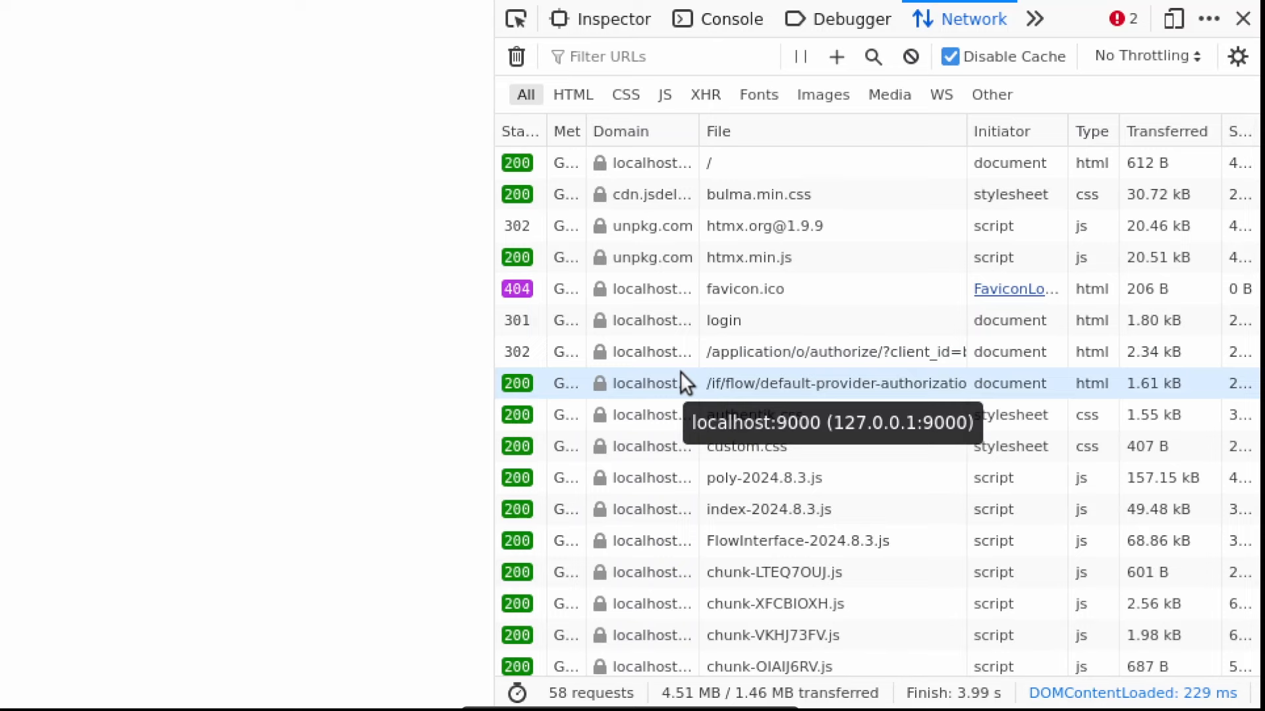
# Step: Select the 404 oauth-callback request and highlight 'oauth-callback' in its GET URL
pyautogui.click(838, 294)
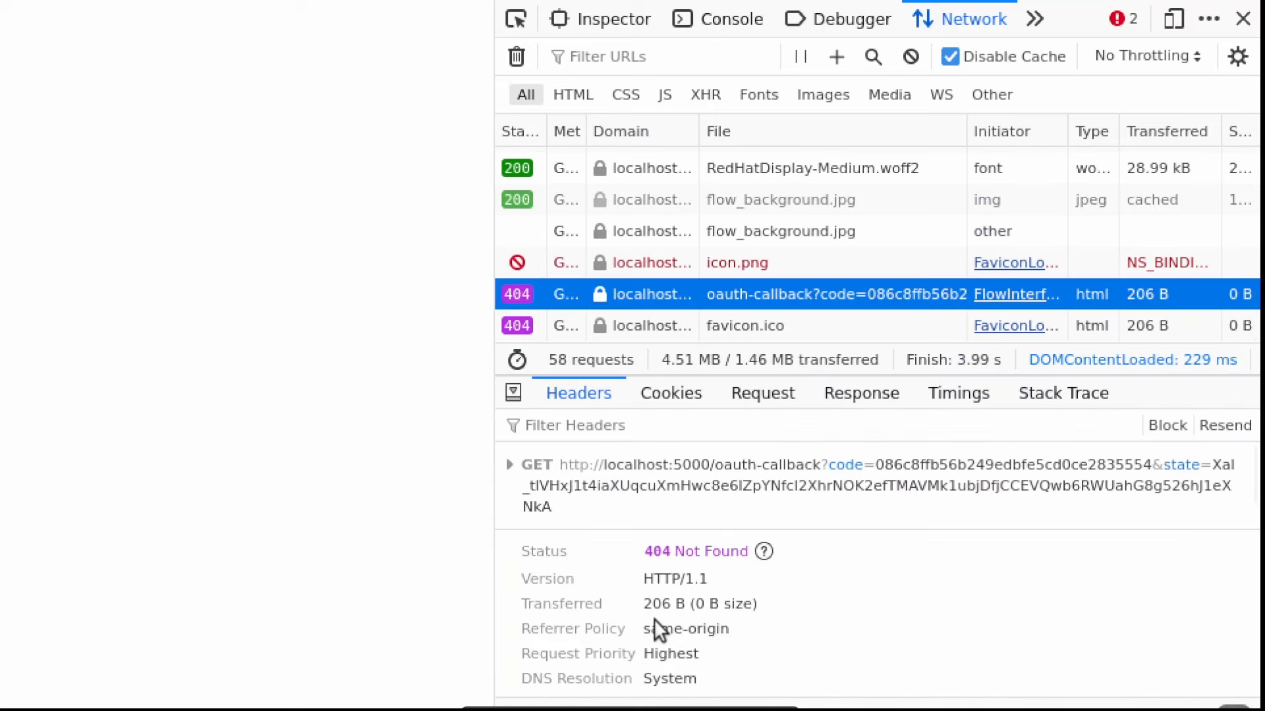
pyautogui.moveTo(731, 464)
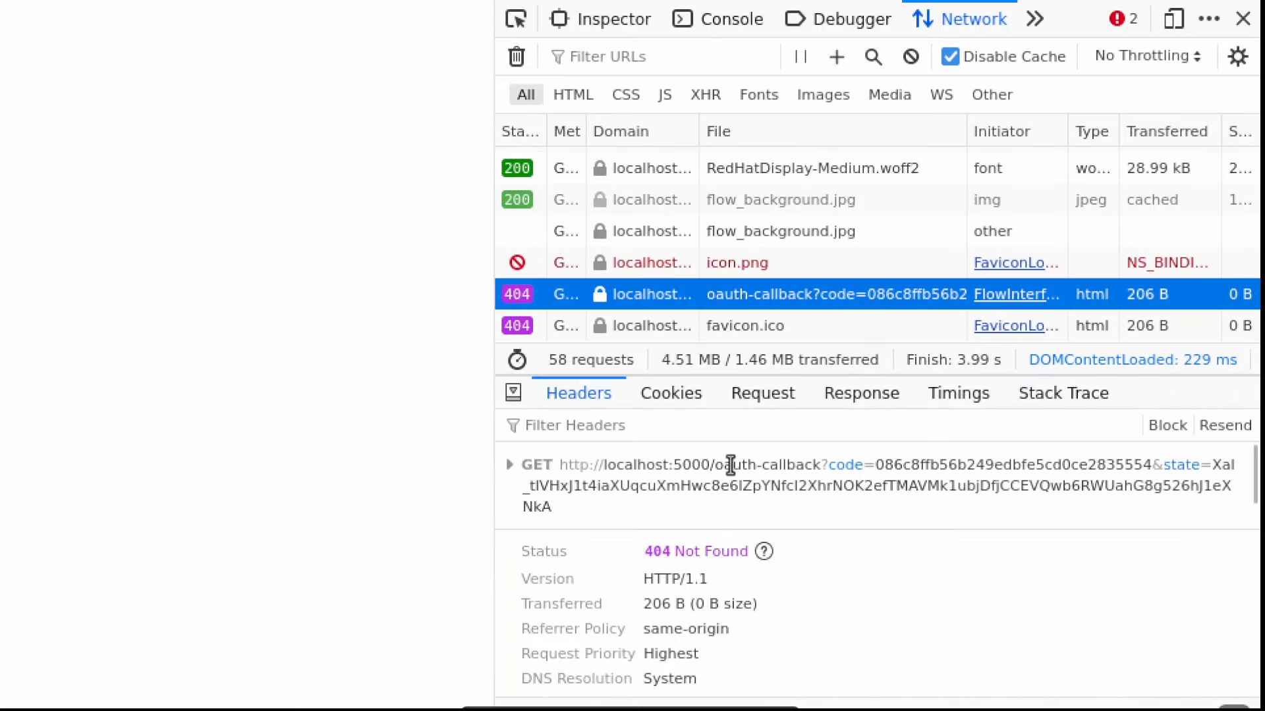
pyautogui.doubleClick(769, 466)
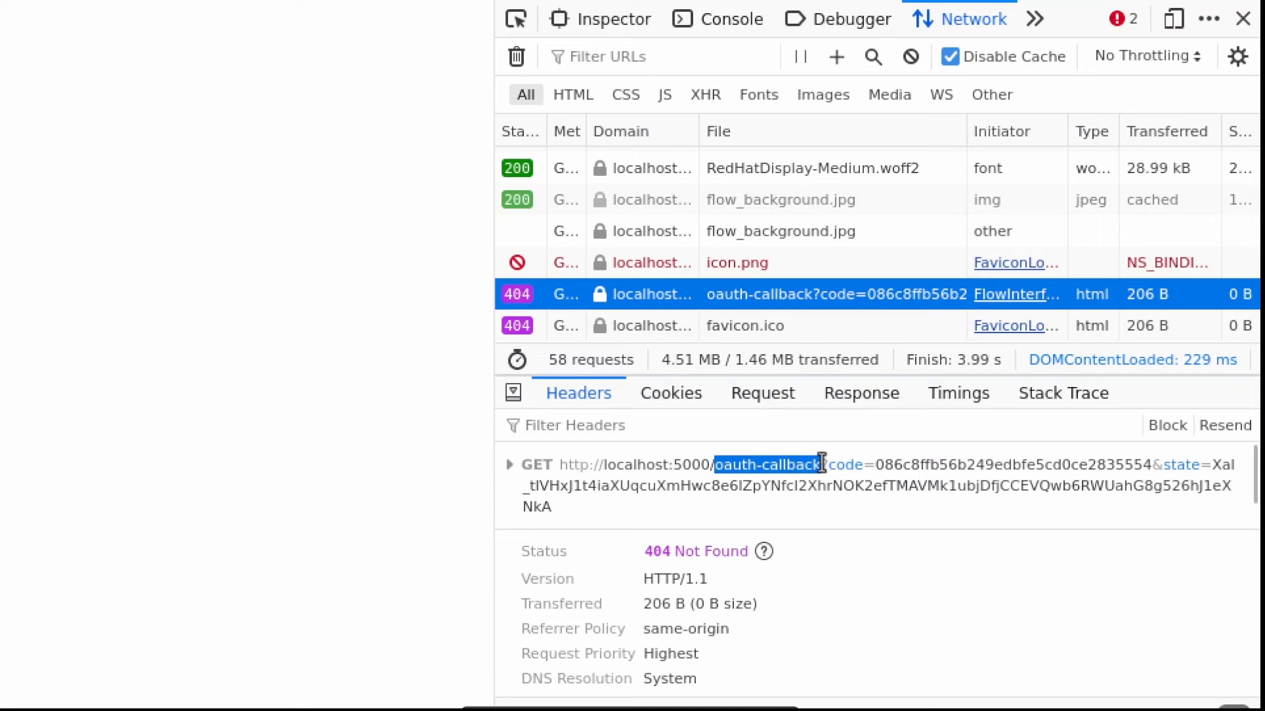